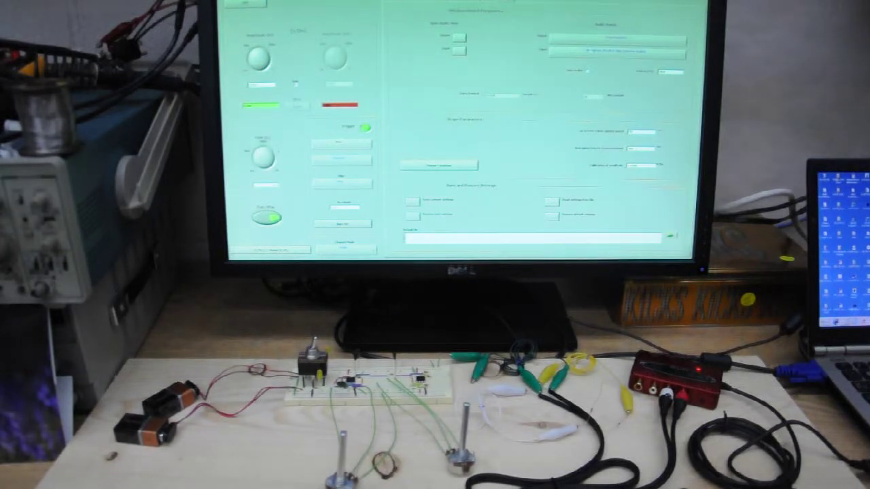
- Open the audio input device dropdown in the Audio Device settings of the oscilloscope panel
left_click(617, 36)
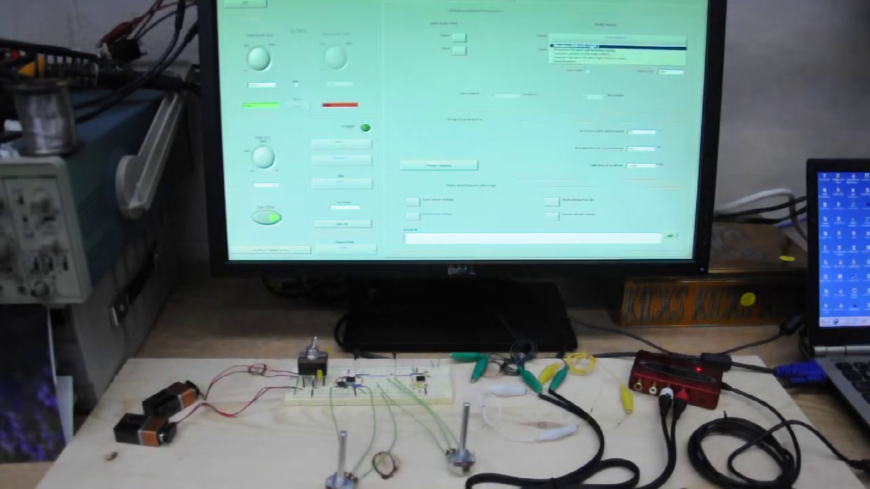